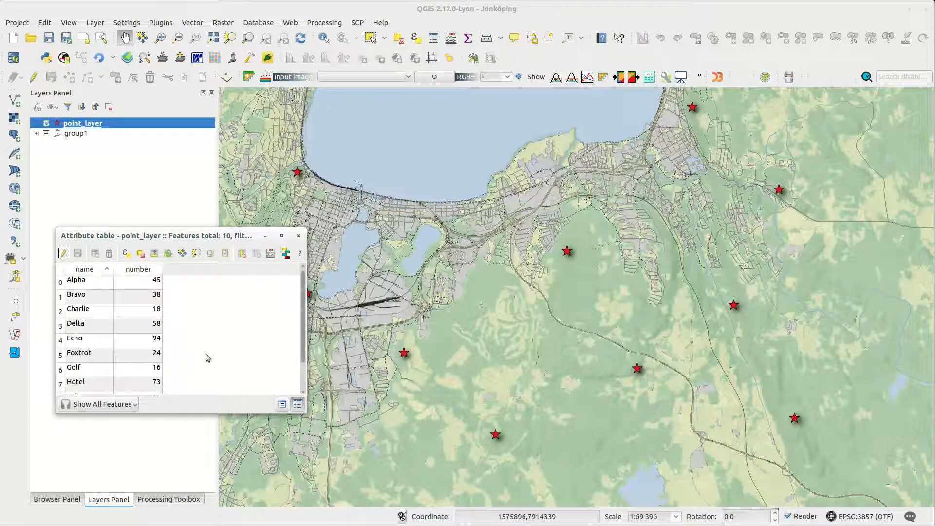
Step: Close the point layer's attribute table
left_click(298, 234)
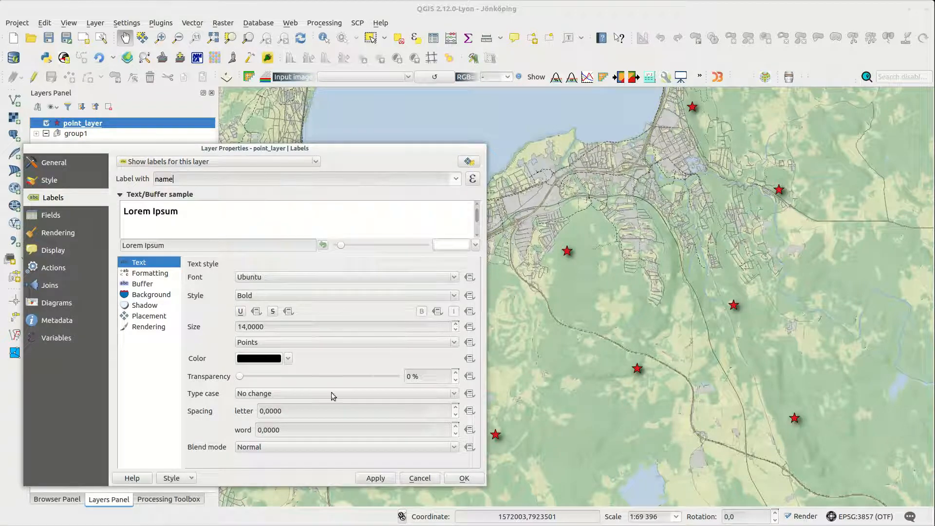
Step: Apply name labels, then switch the label field to number and apply again
left_click(375, 478)
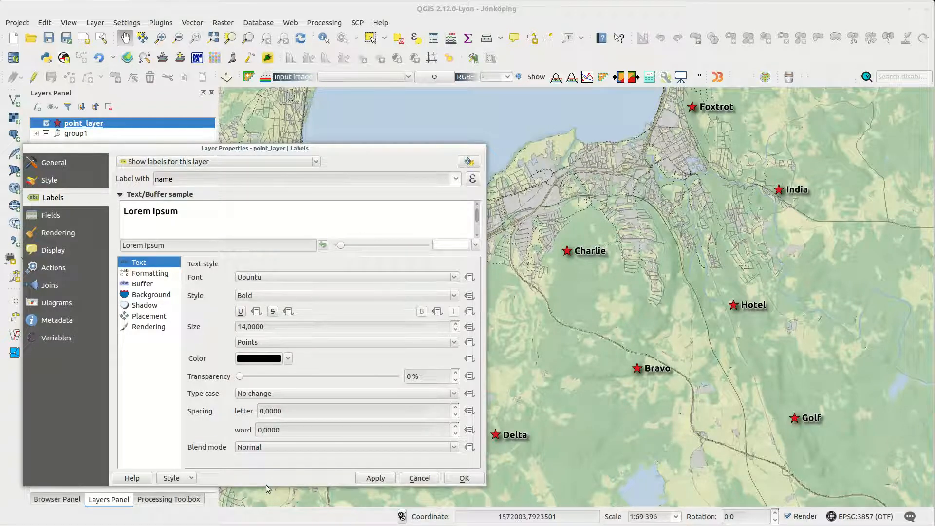
left_click(304, 178)
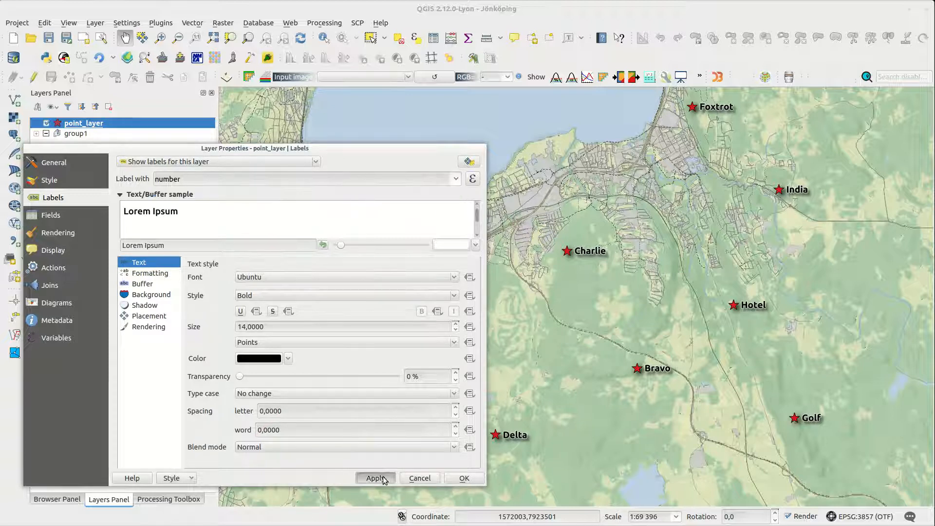
left_click(374, 478)
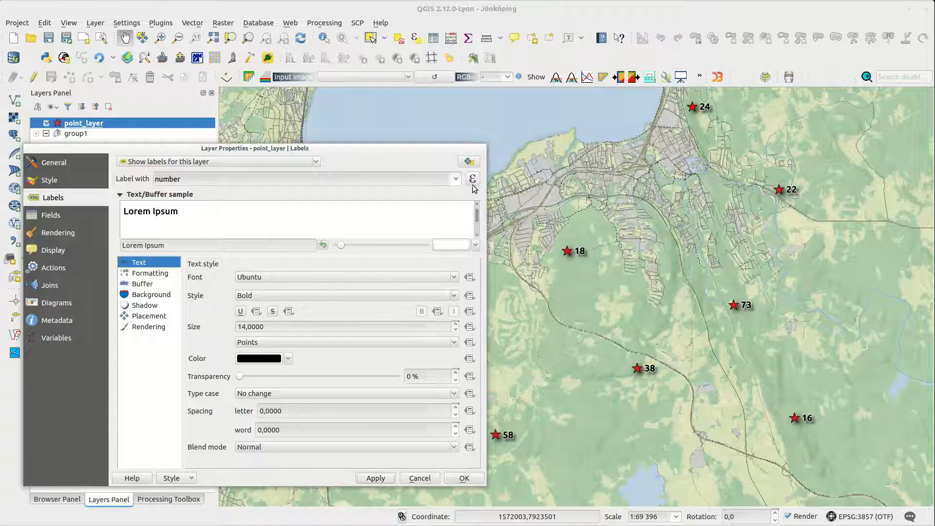
Step: Replace the label expression with "name" || "number" and confirm it
left_click(472, 178)
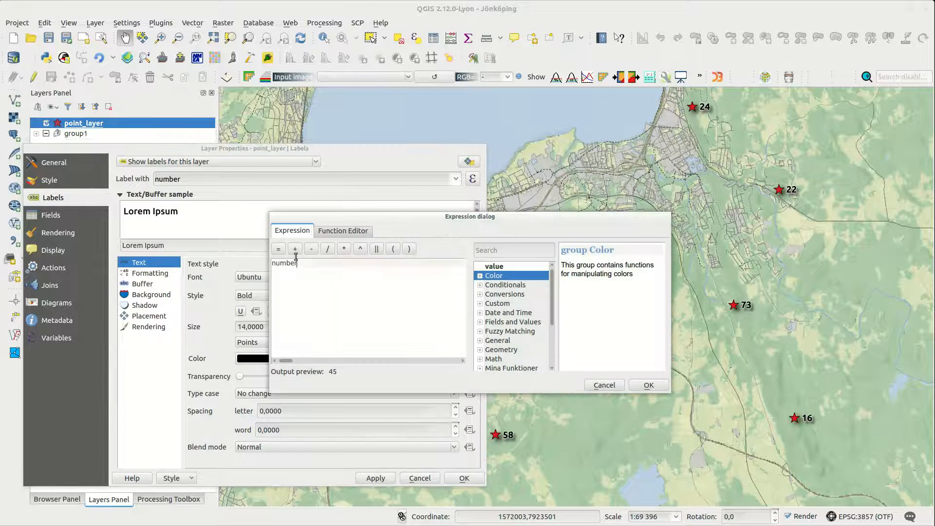
double_click(284, 263)
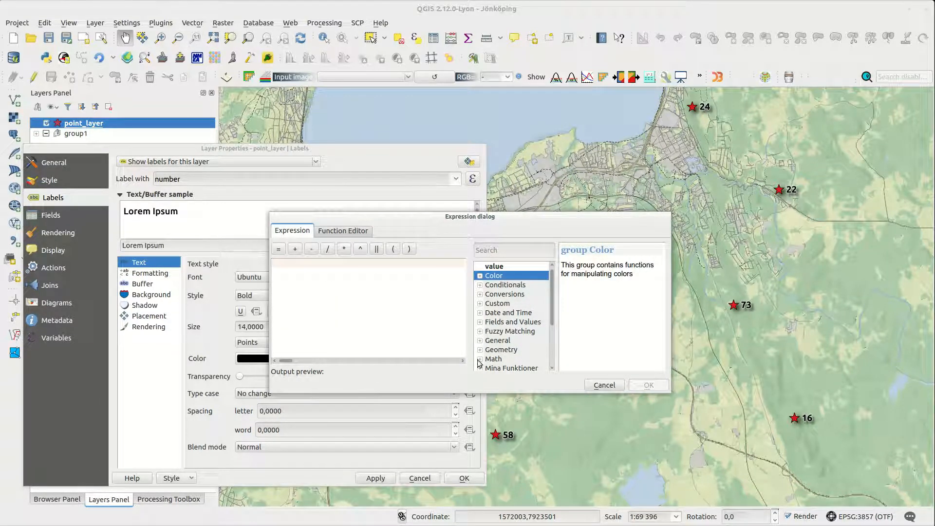
left_click(480, 322)
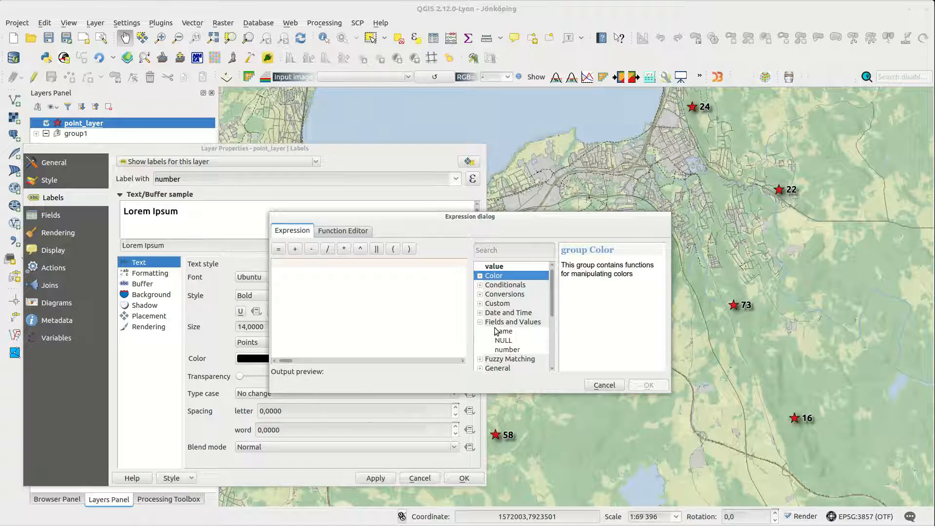
left_click(503, 331)
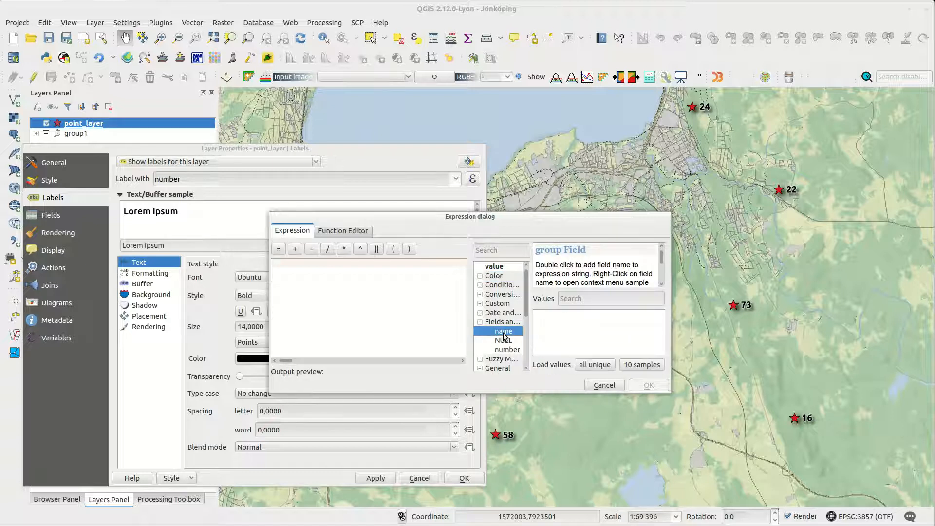
double_click(503, 331)
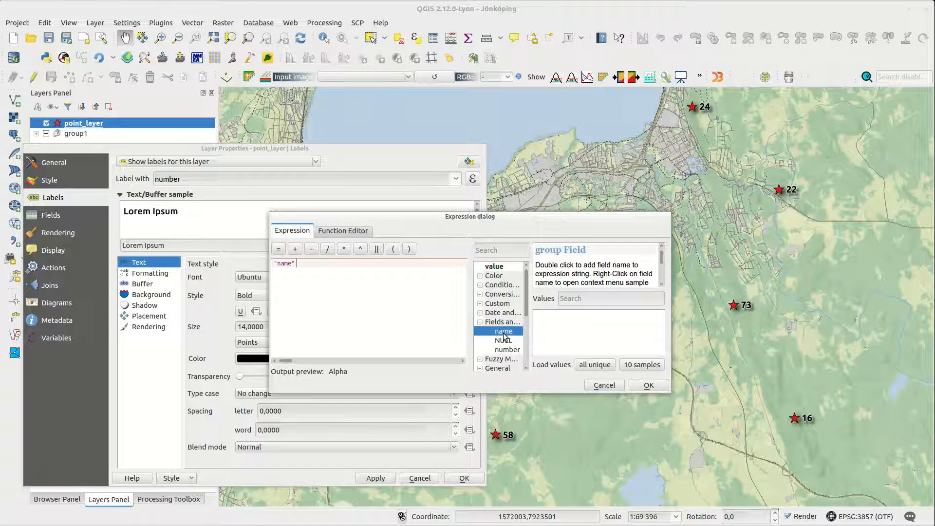
mouse_move(376, 248)
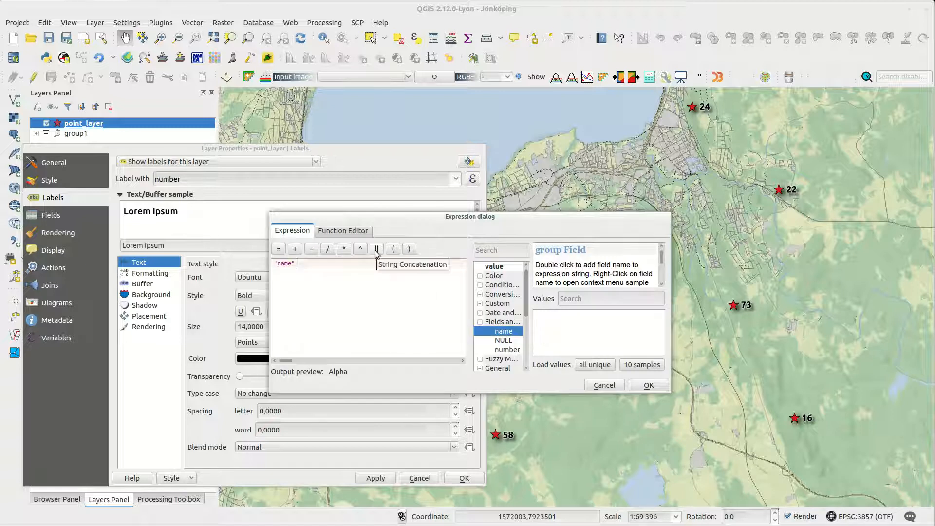
left_click(376, 247)
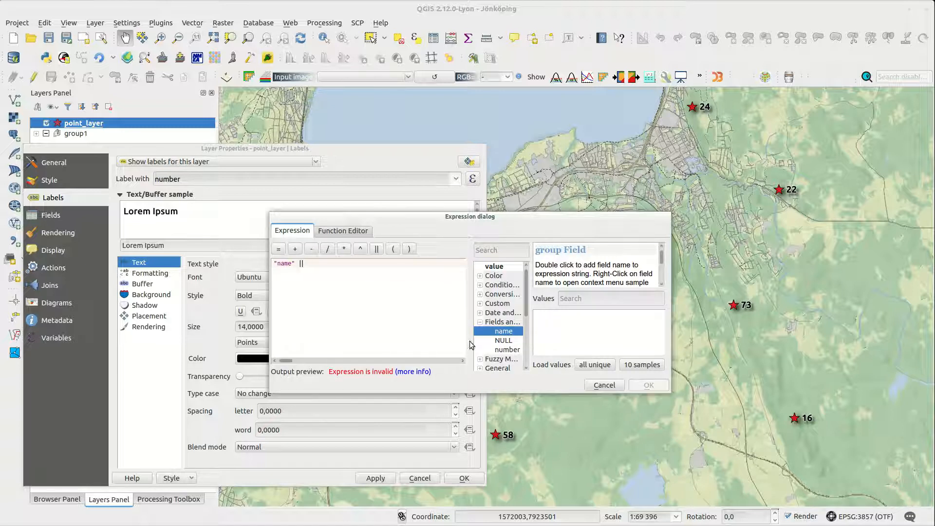
double_click(507, 350)
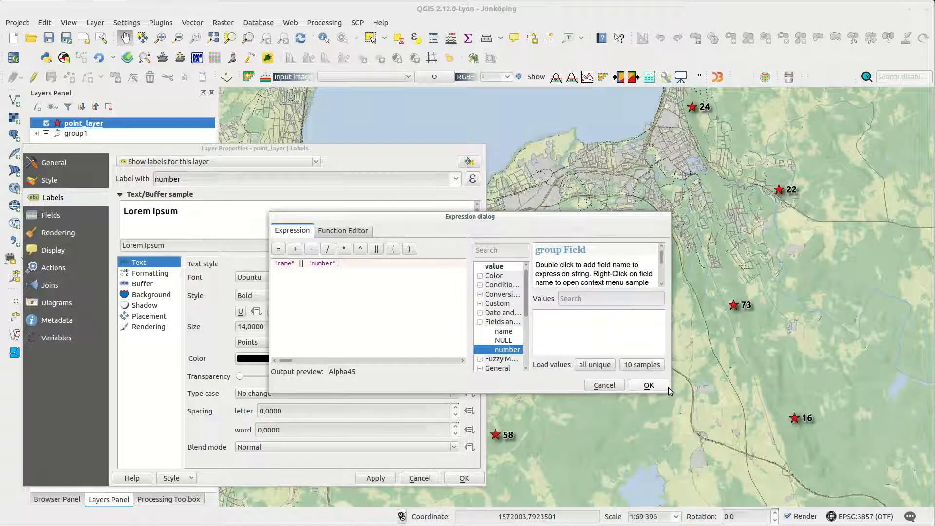
left_click(648, 385)
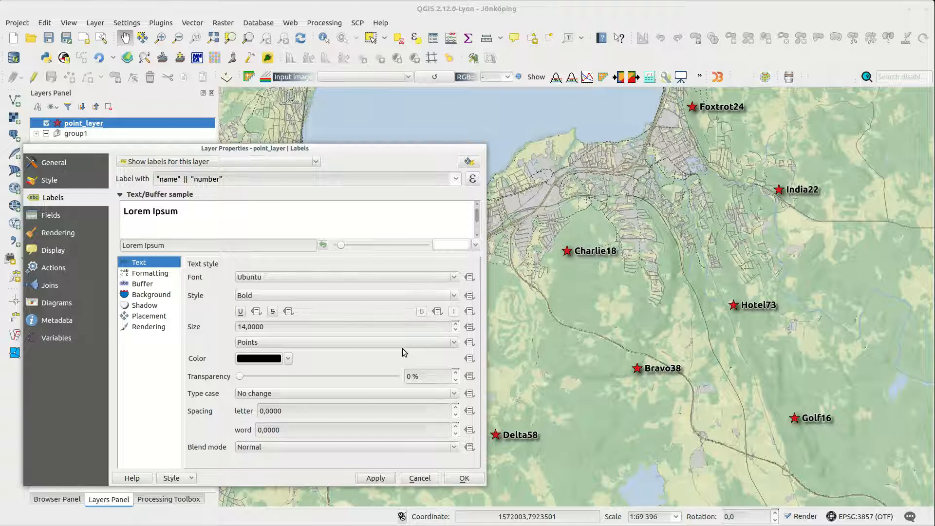
Step: Change the label expression to "name" || ' ' || "number" || ' m'
left_click(471, 179)
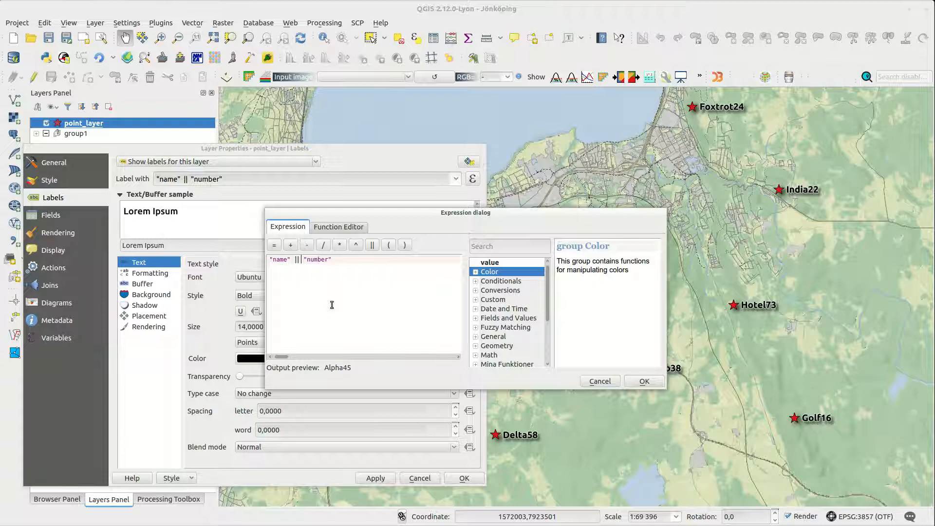
type("' '")
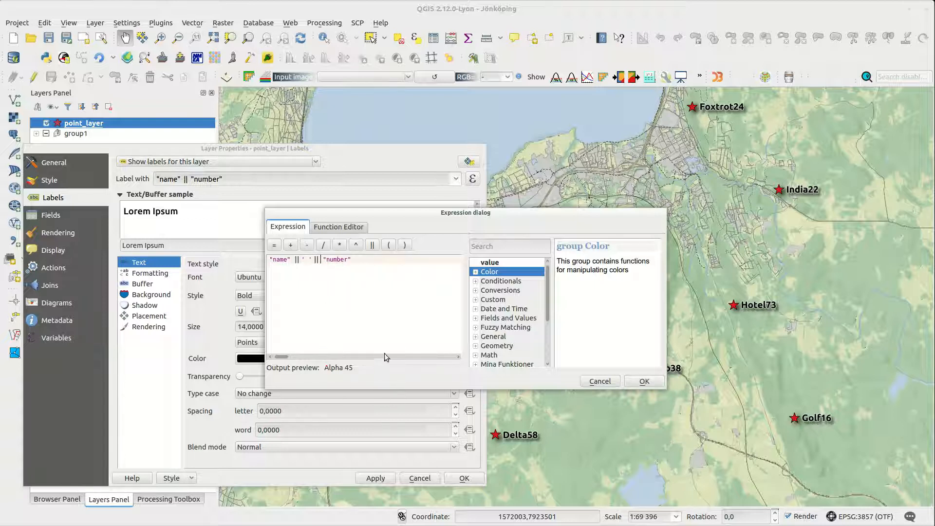
mouse_move(587, 375)
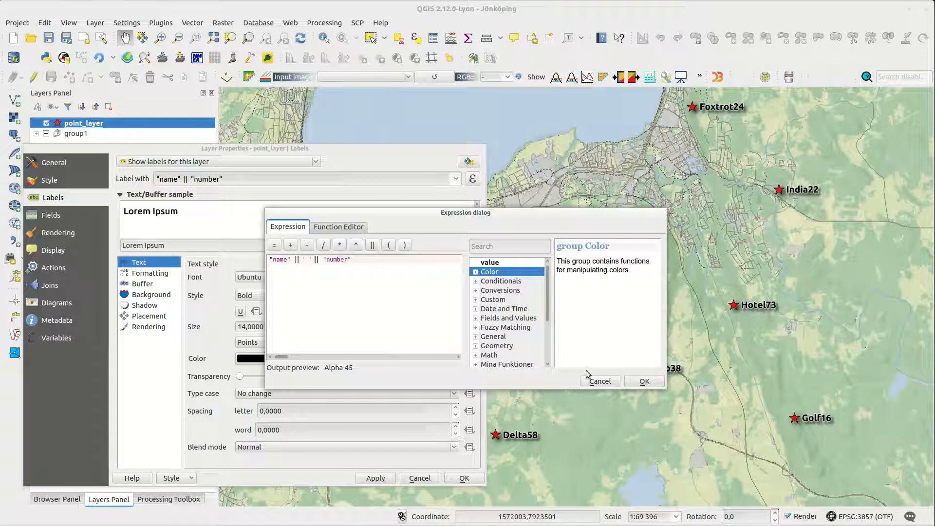
left_click(644, 381)
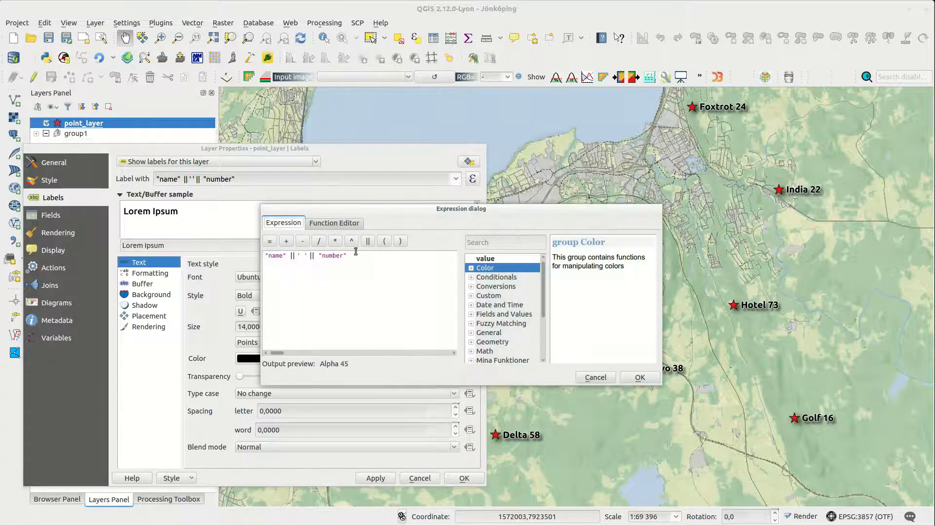
left_click(368, 241)
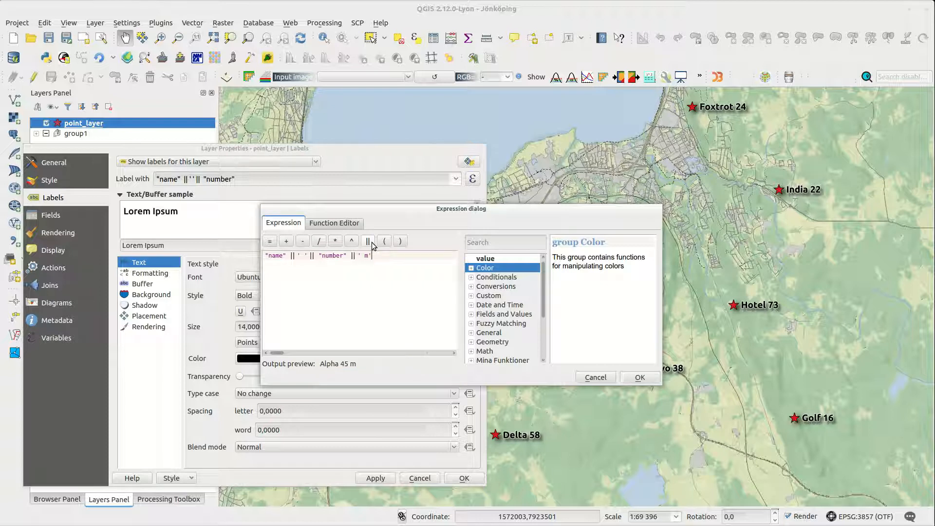
left_click(639, 377)
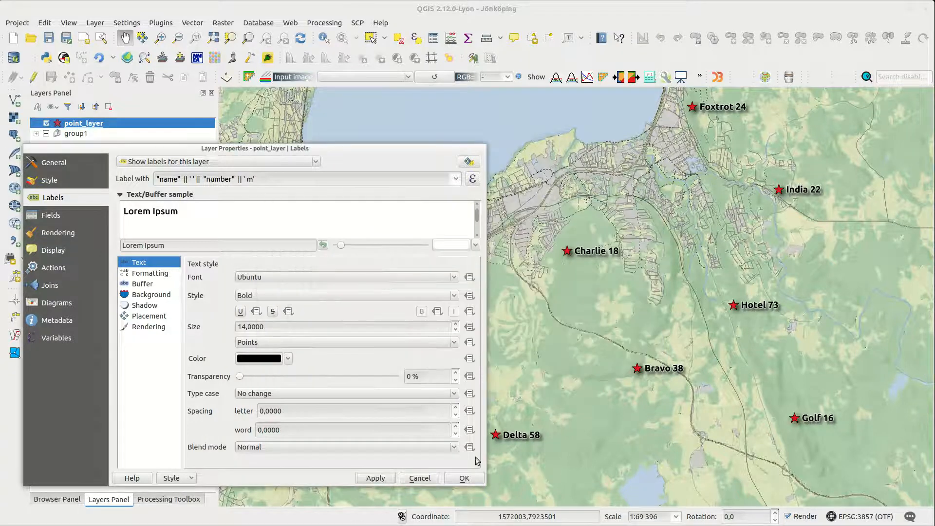
Step: Apply the labels so each number shows the ' m' suffix, like Foxtrot 24 m
left_click(375, 477)
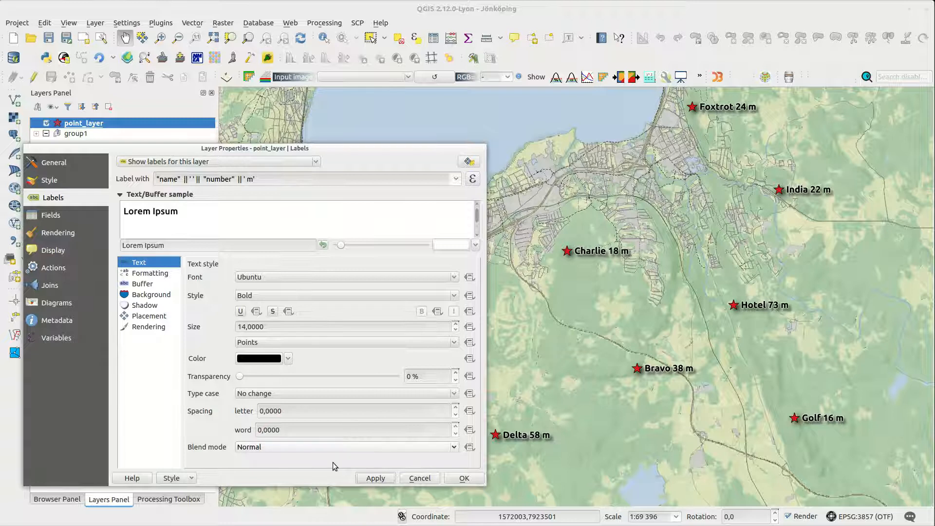
mouse_move(299, 473)
type("&")
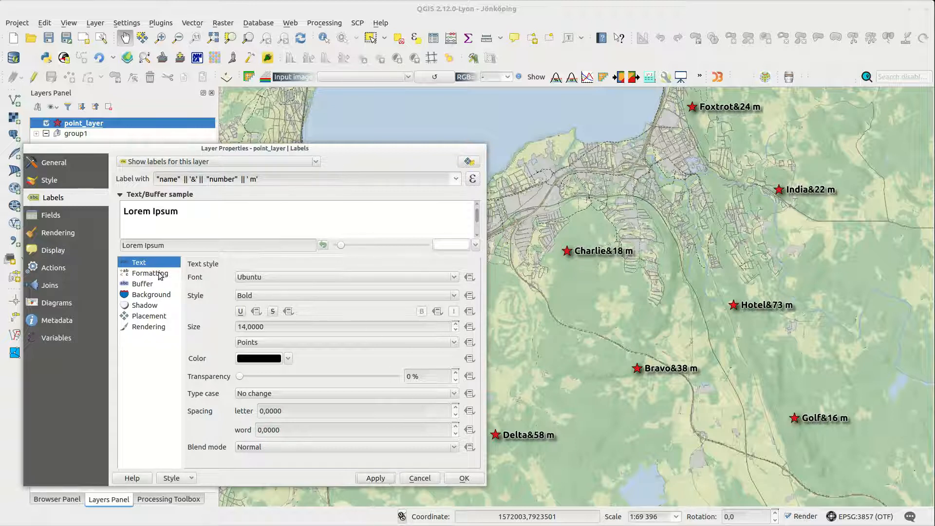
Step: Set the label Wrap on character to '&' and apply
left_click(151, 273)
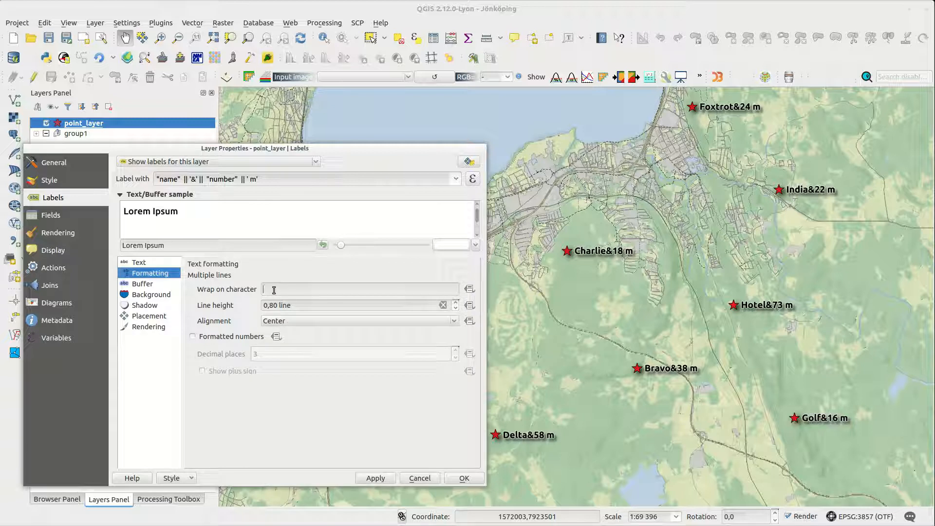
type("&")
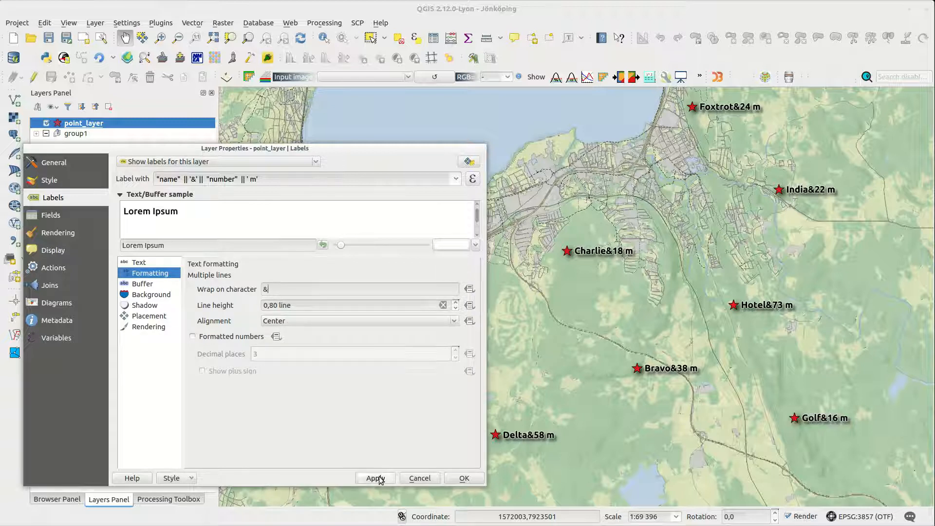
left_click(375, 477)
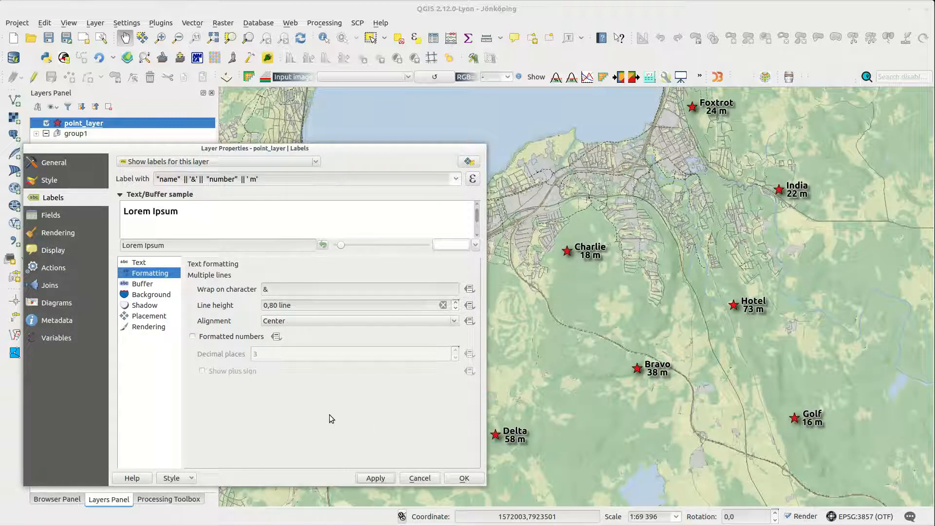